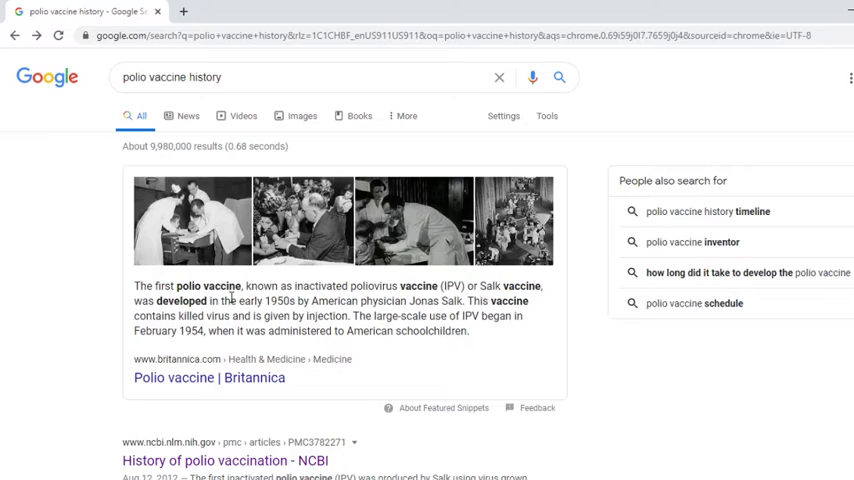
- Highlight 1950s, Salk, injection and 1954 in the vaccine snippet before totalling cases and deaths
double_click(278, 300)
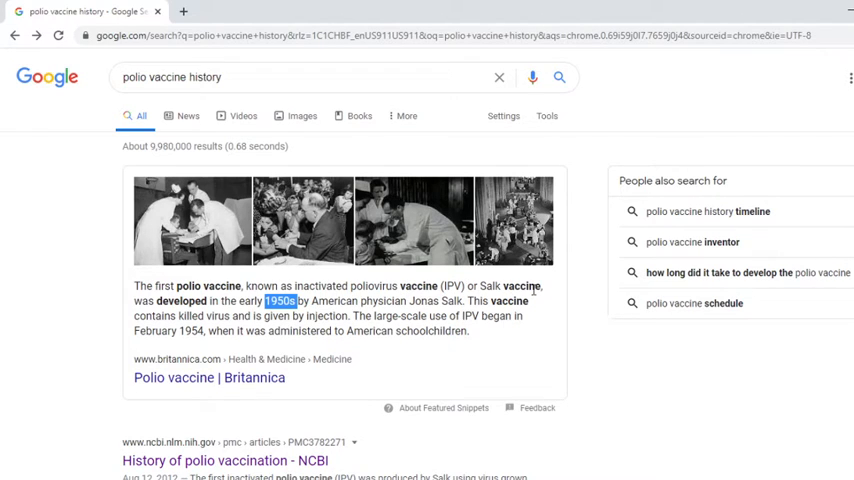
double_click(490, 286)
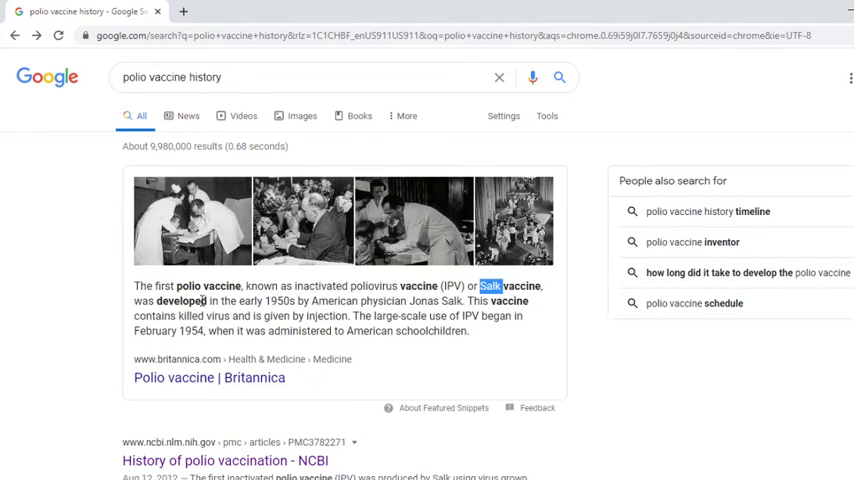
mouse_move(352, 304)
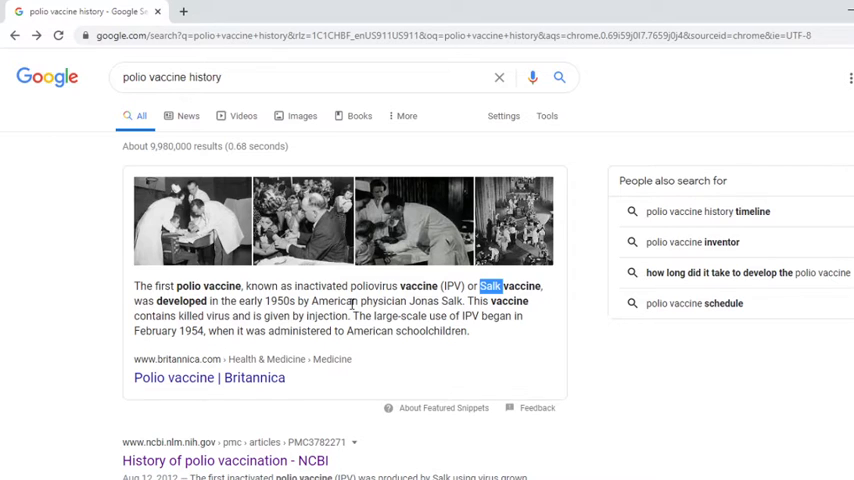
mouse_move(476, 312)
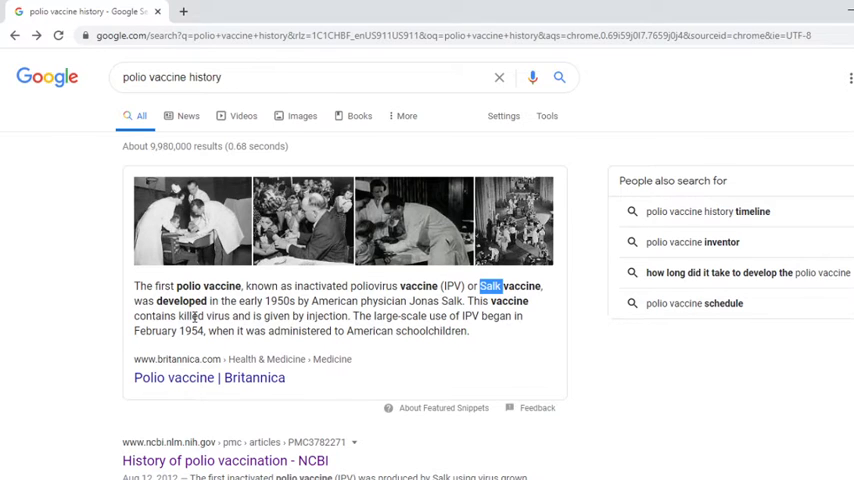
double_click(326, 316)
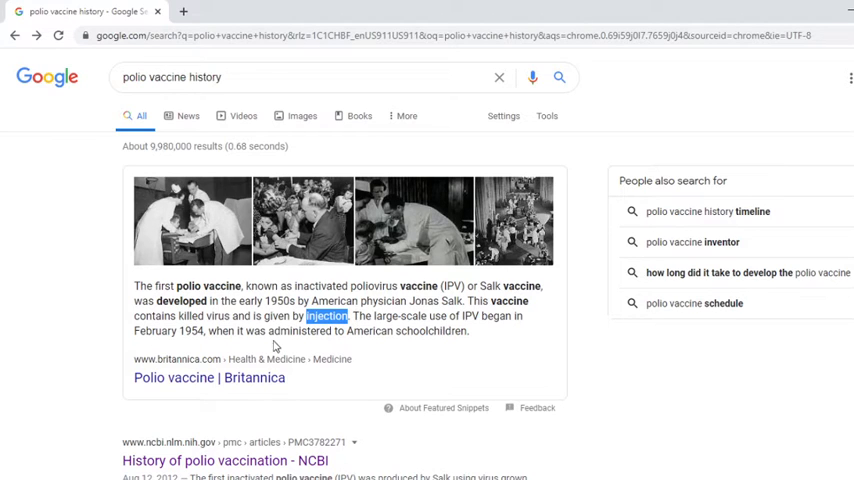
double_click(188, 330)
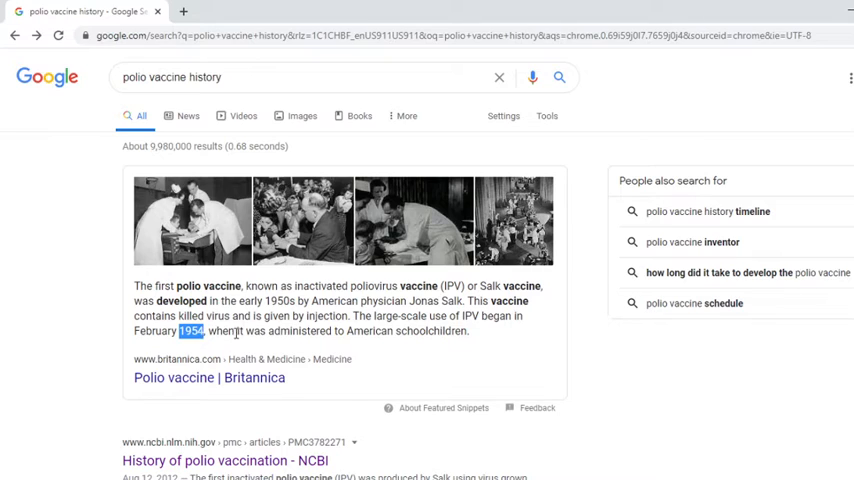
mouse_move(372, 334)
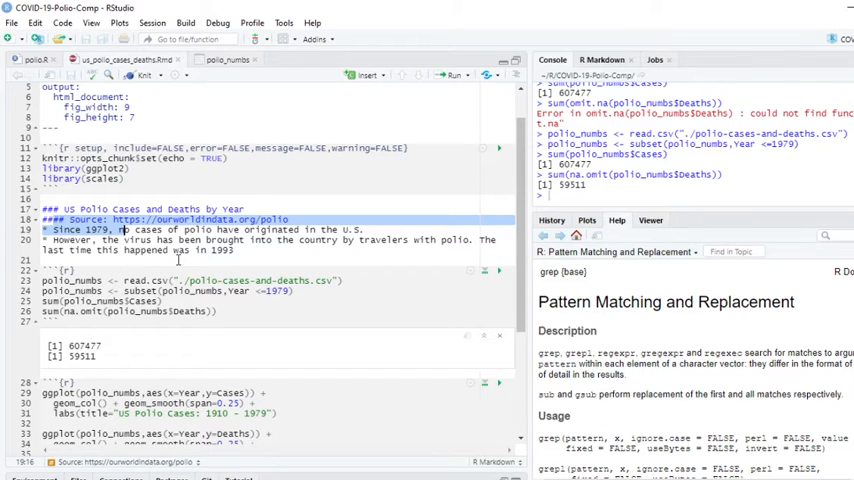
mouse_move(500, 282)
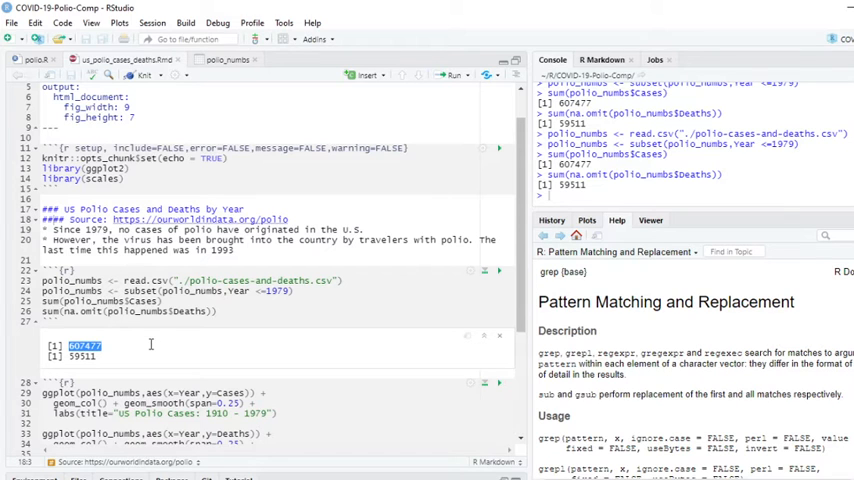
- Scroll to and run the ggplot chunk rendering US polio cases 1910–1979 with a smoothed trend
scroll(down, 3)
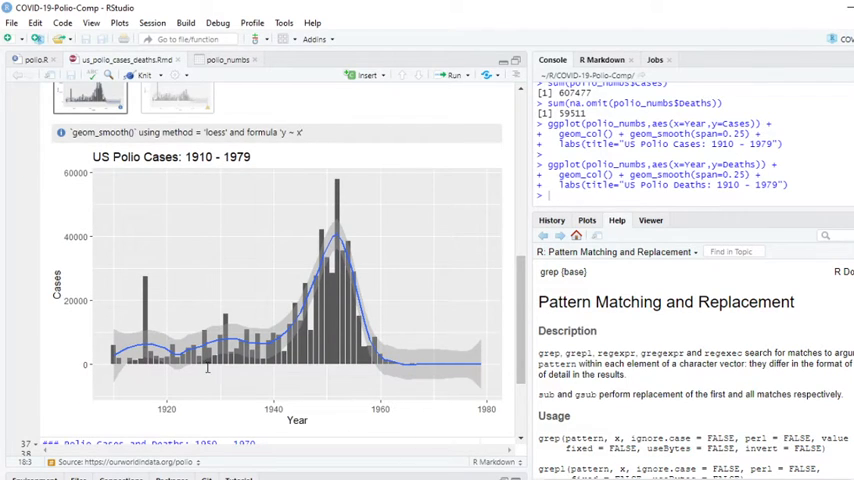
mouse_move(328, 378)
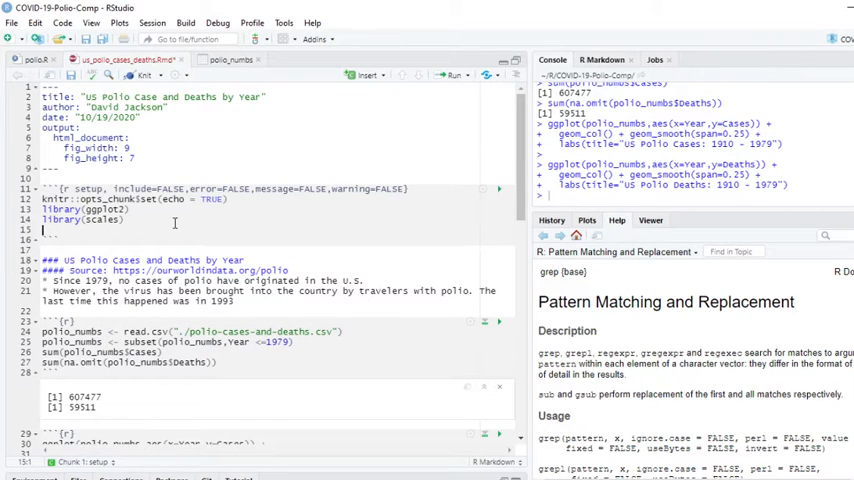
- Add theme_set with a line-draw theme to the setup chunk after library(scales)
text(then)
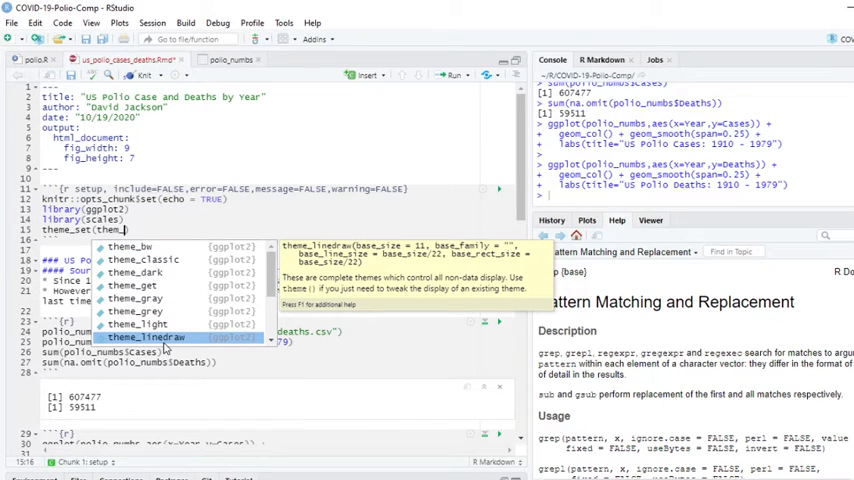
click(146, 336)
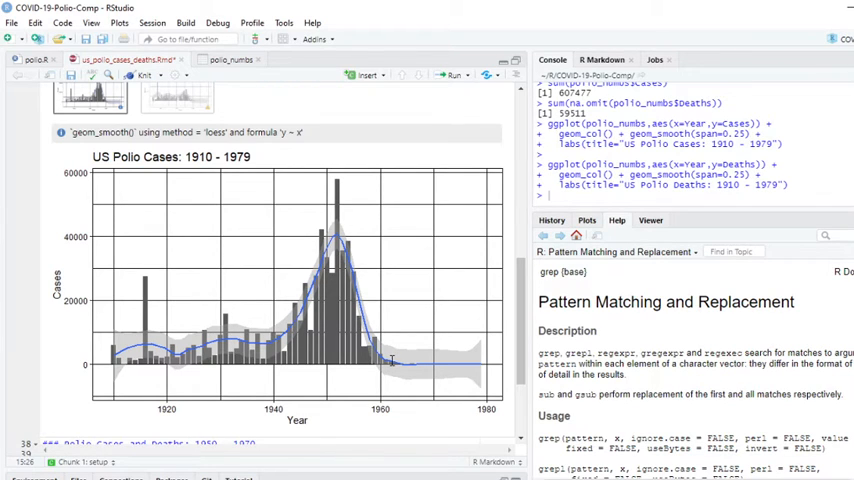
mouse_move(476, 360)
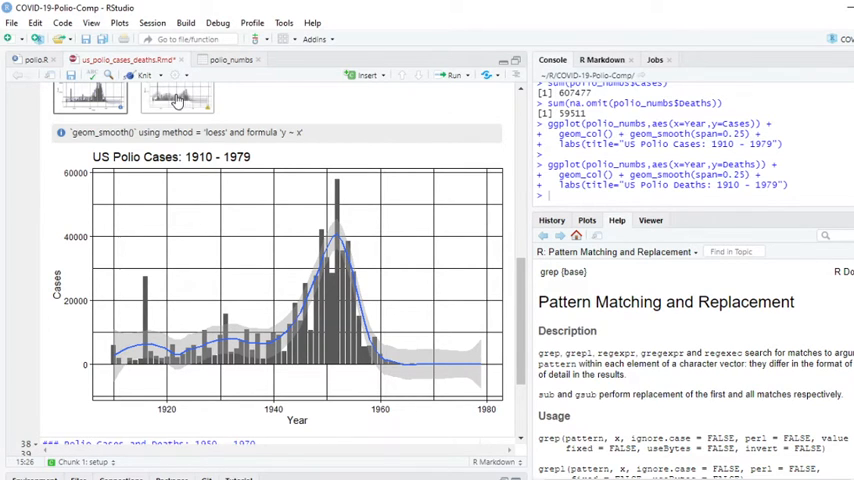
- Run the geom_col and geom_smooth(span=0.25) chunk to render the 1910–1979 deaths chart
click(176, 96)
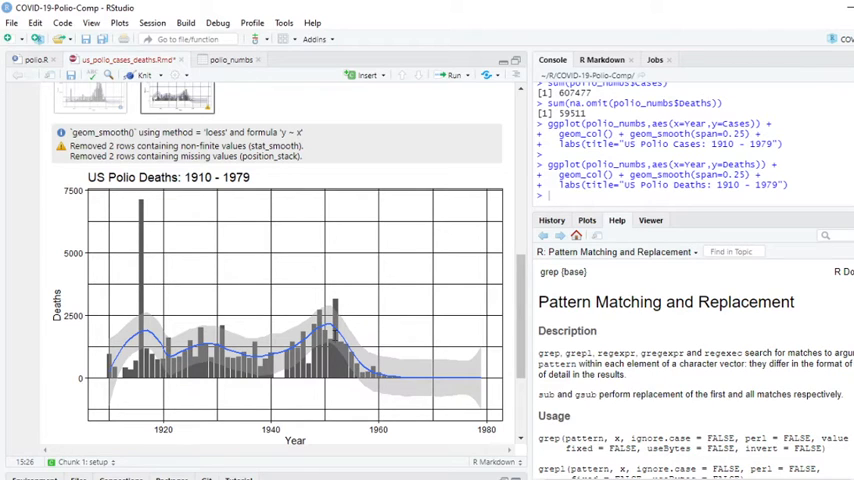
mouse_move(372, 372)
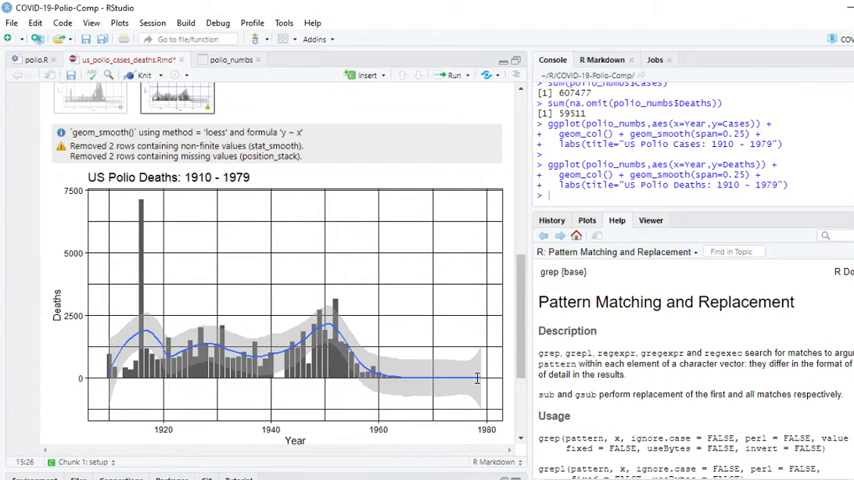
mouse_move(402, 378)
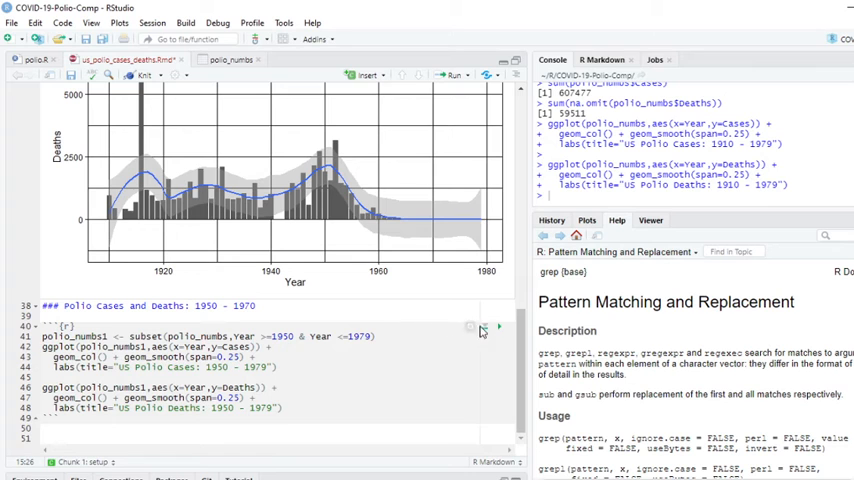
- Run the polio_numbs1 cases ggplot to render the US Polio Cases 1950–1979 chart inline
click(482, 324)
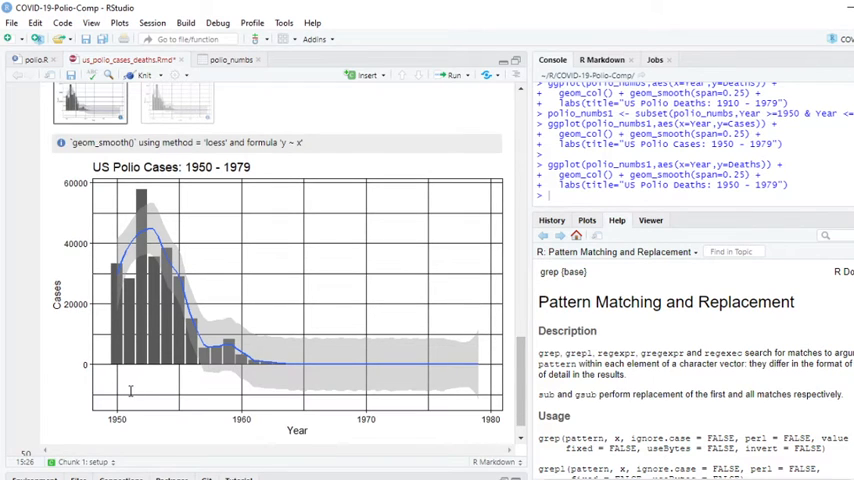
mouse_move(180, 378)
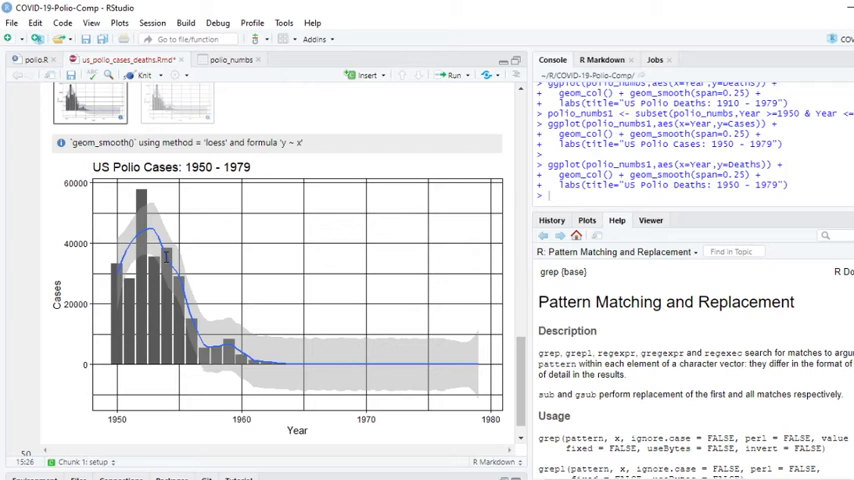
mouse_move(178, 260)
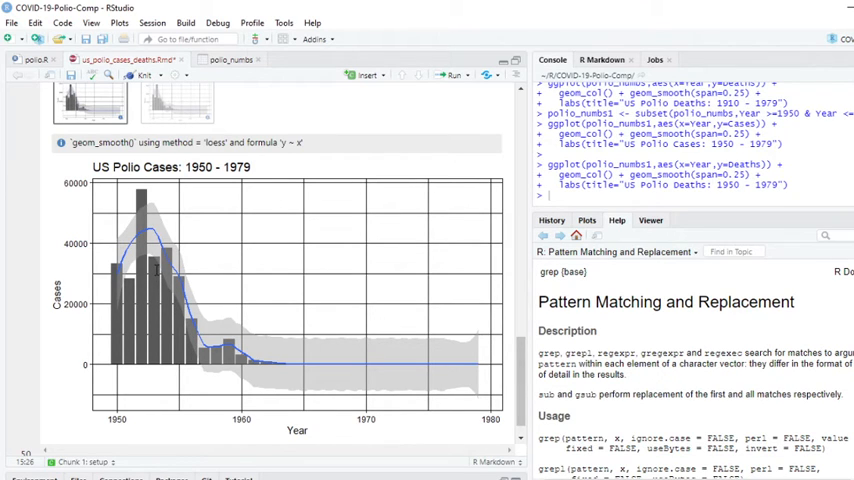
mouse_move(172, 284)
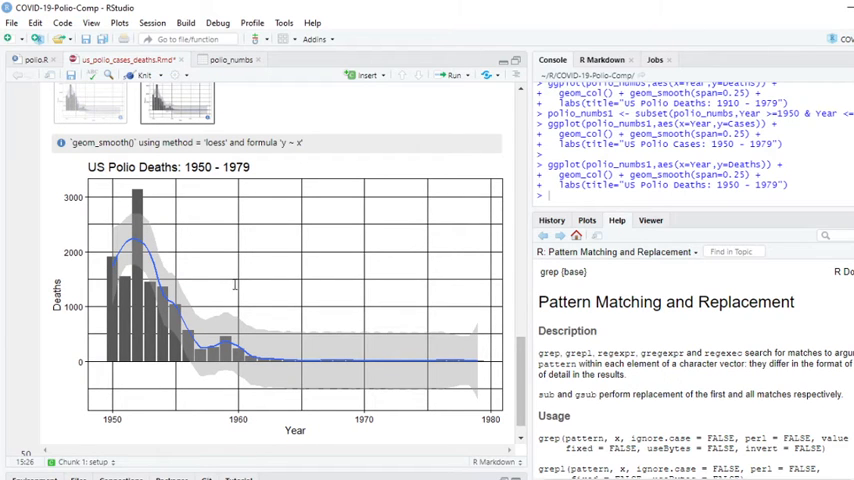
mouse_move(340, 360)
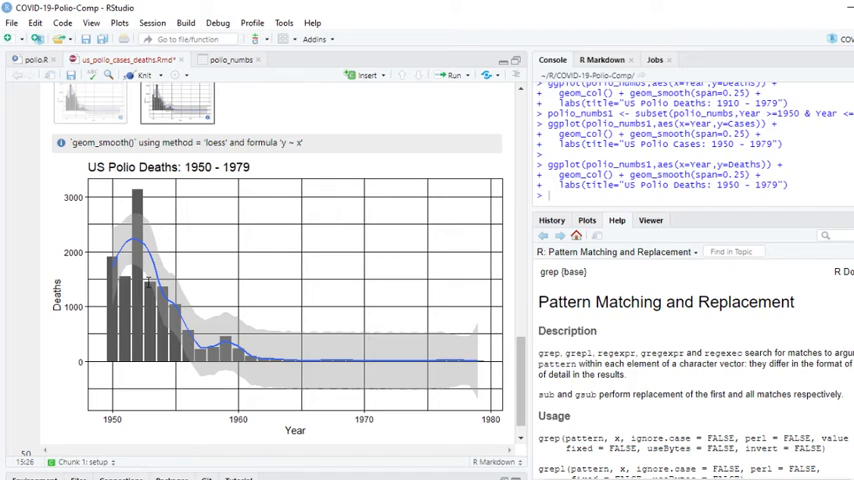
mouse_move(166, 304)
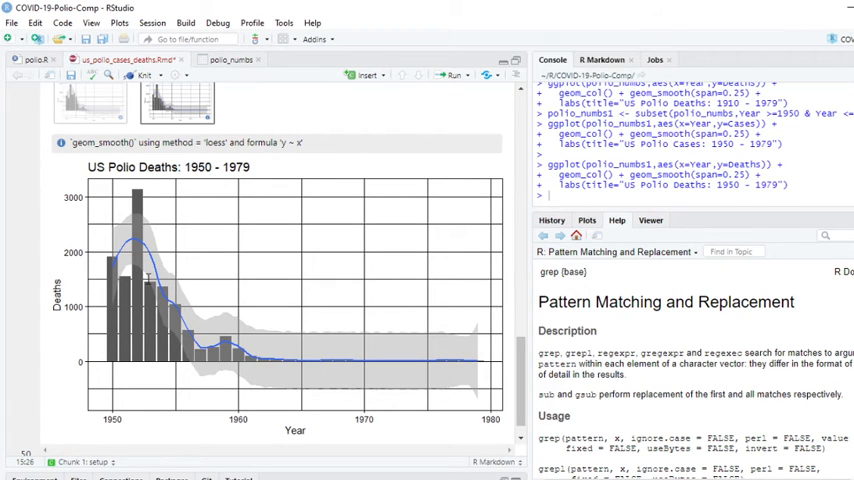
mouse_move(404, 360)
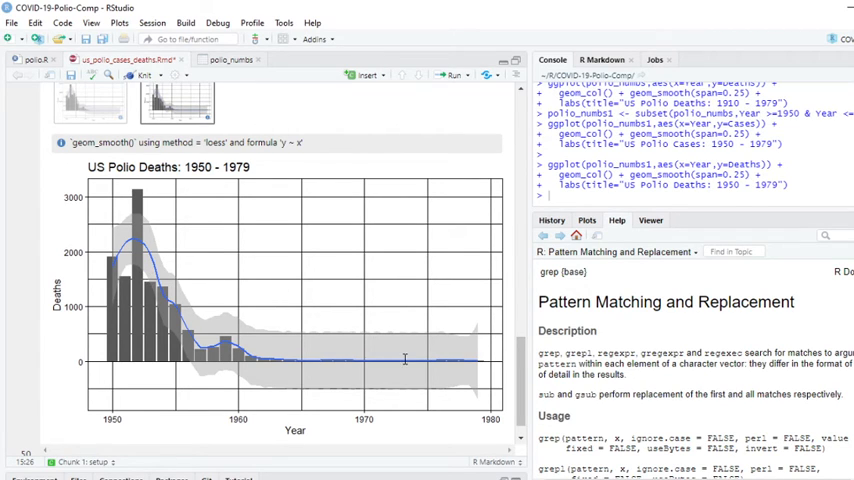